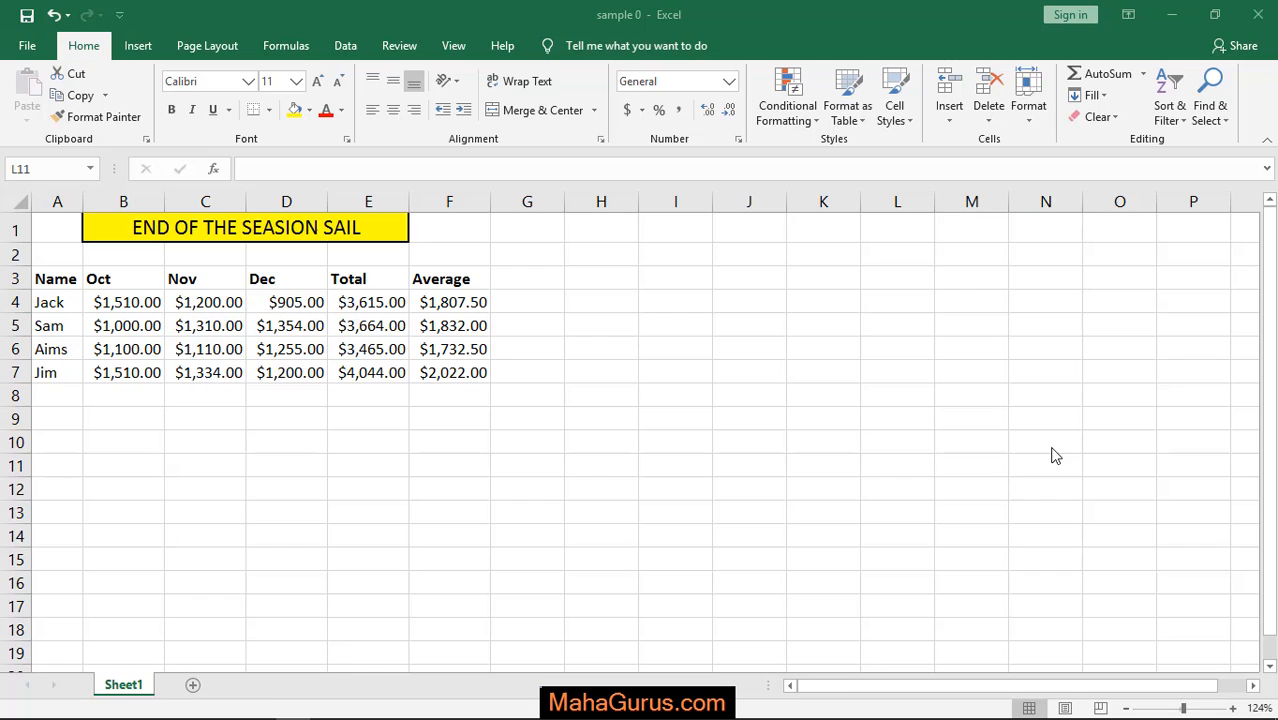
mouse_move(463, 273)
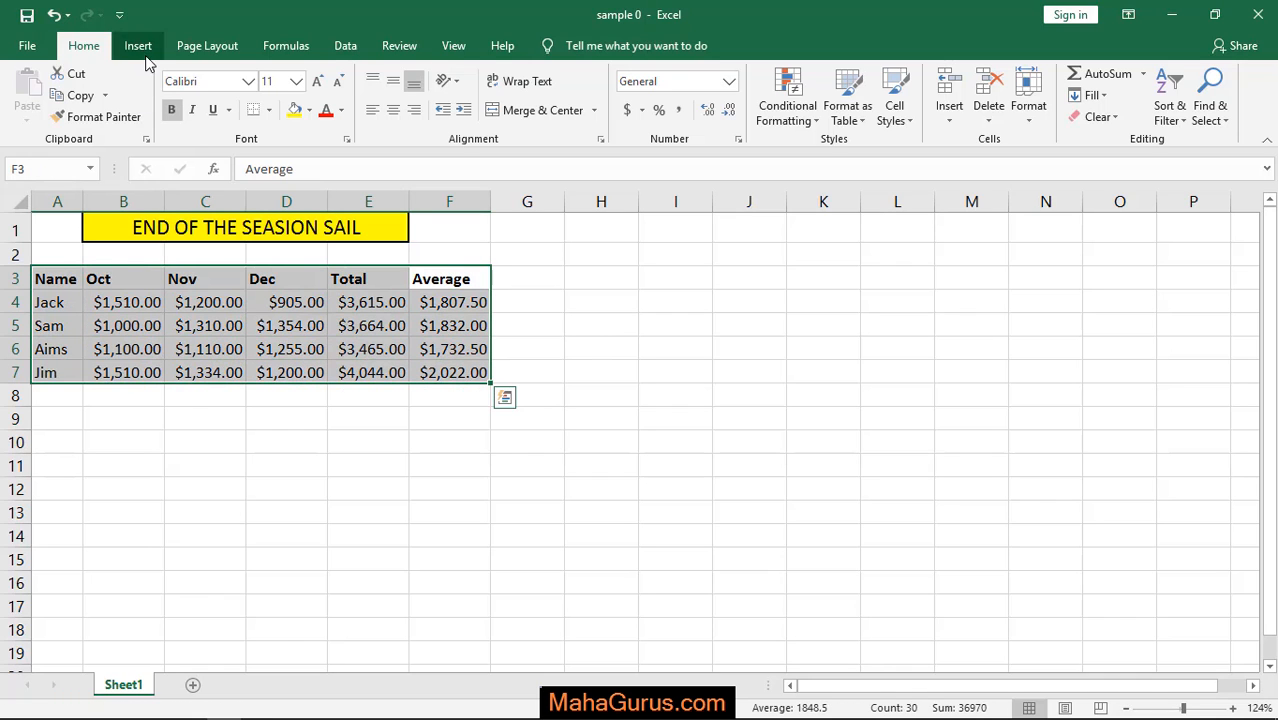
Insert a 2-D pie chart of Jack's Oct, Nov, Dec, Total and Average sales
left_click(138, 45)
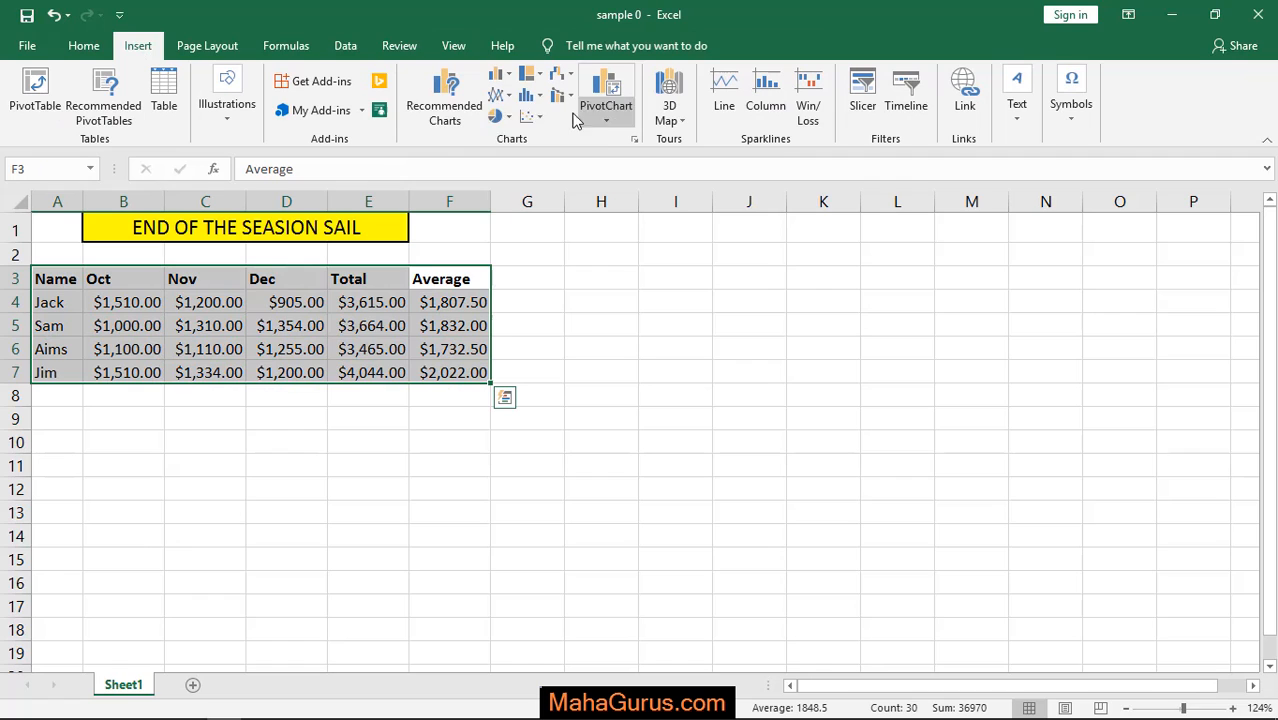
left_click(497, 116)
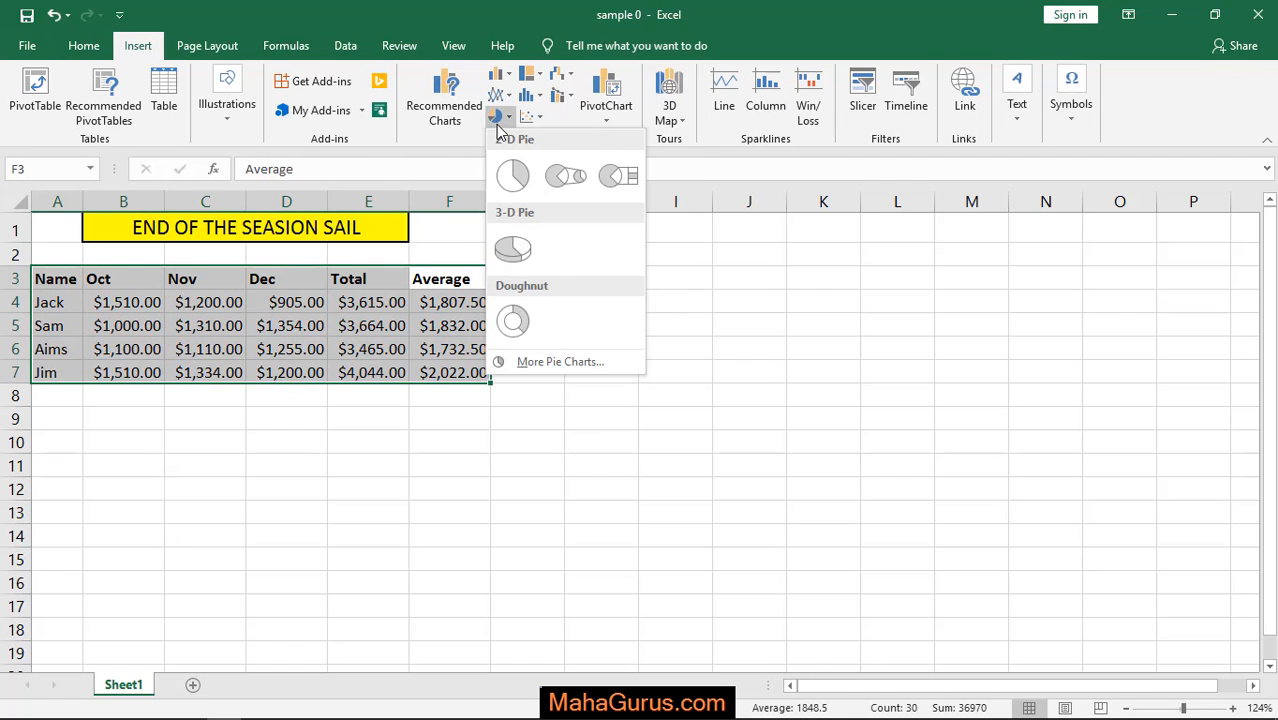
left_click(512, 176)
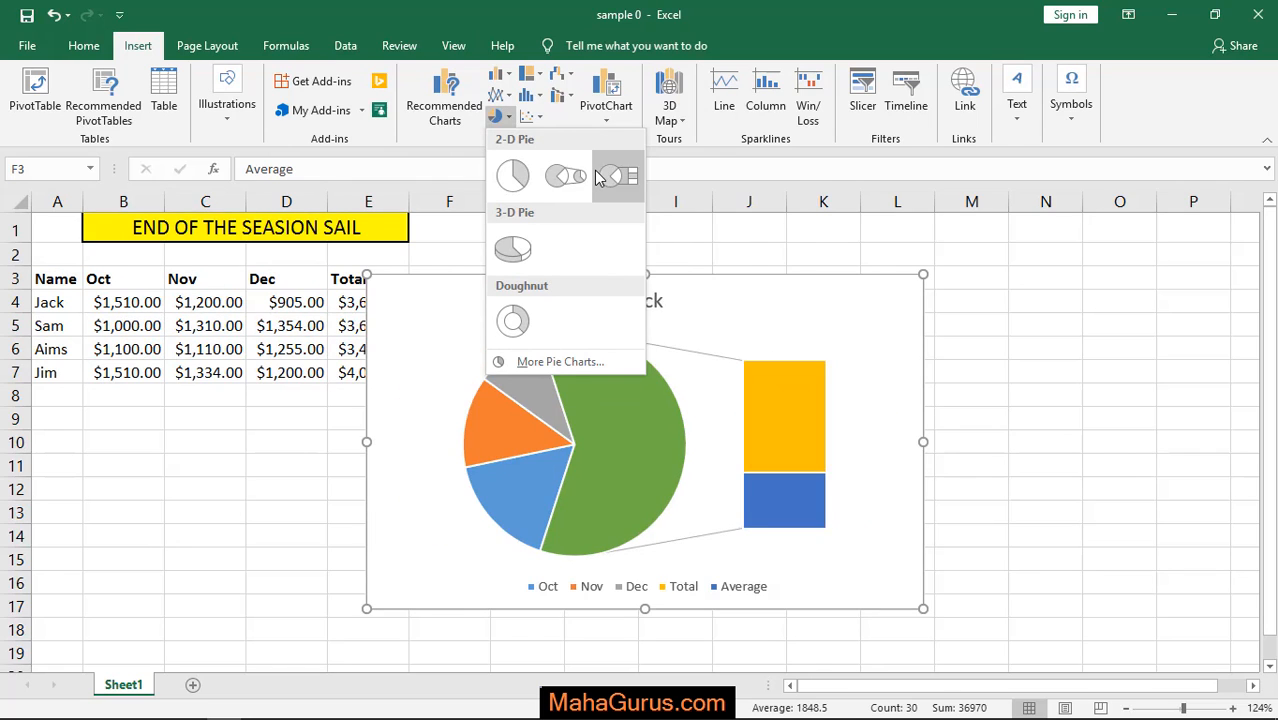
left_click(512, 175)
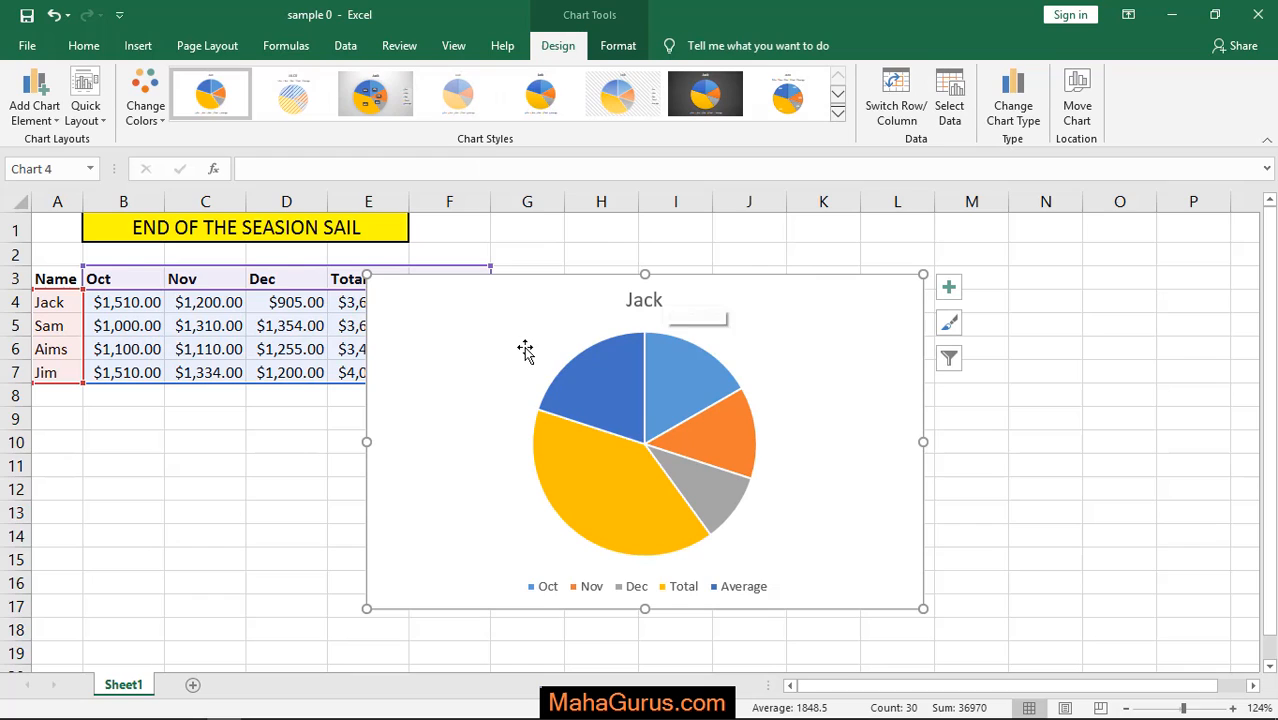
mouse_move(467, 342)
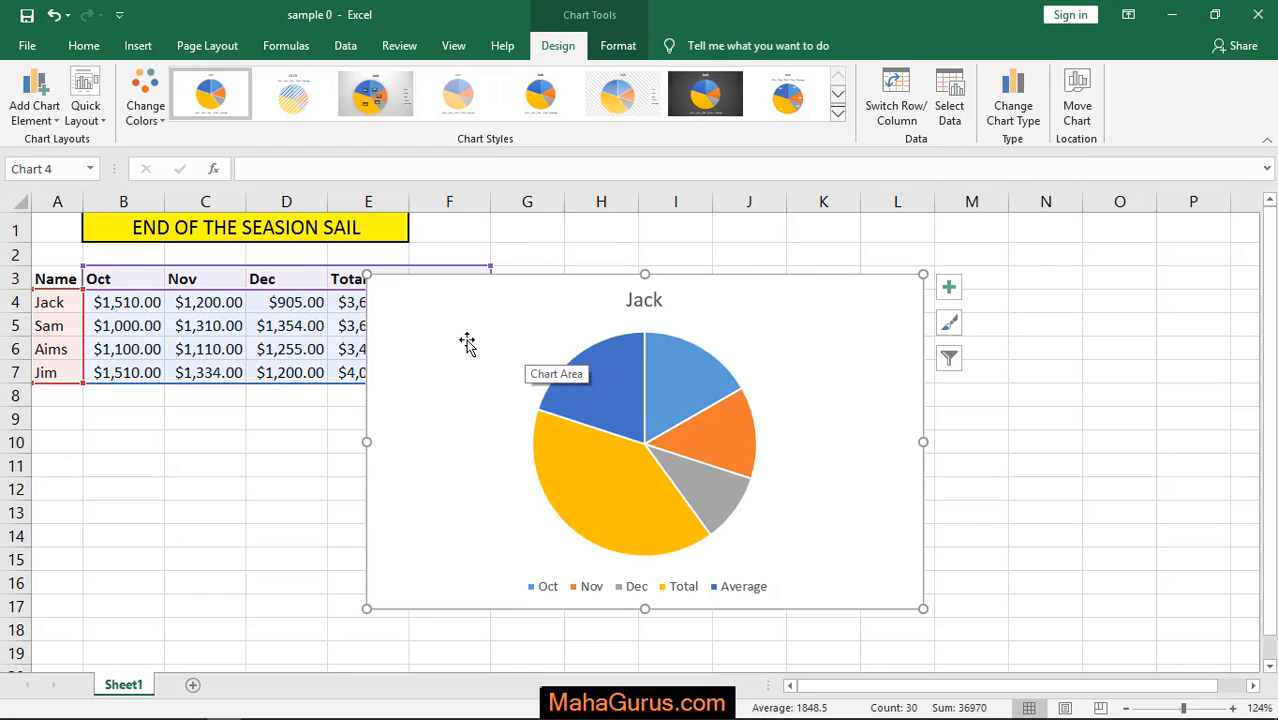
mouse_move(368, 271)
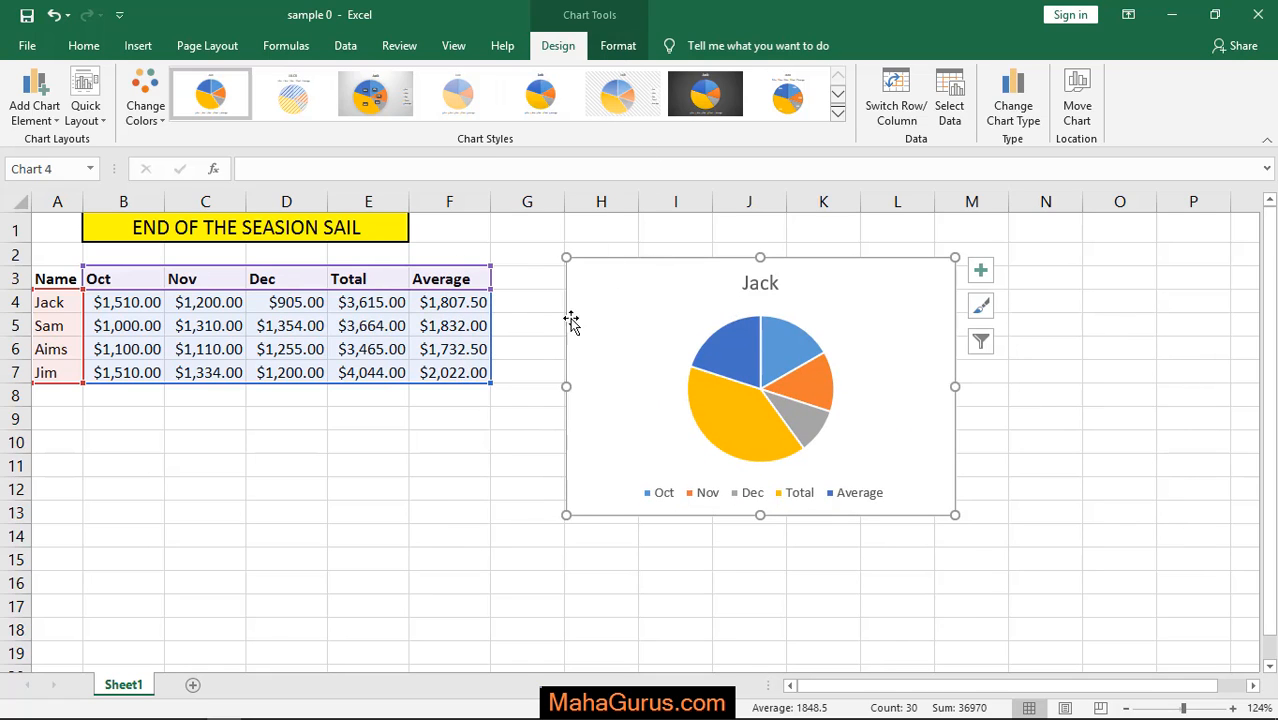
mouse_move(675, 327)
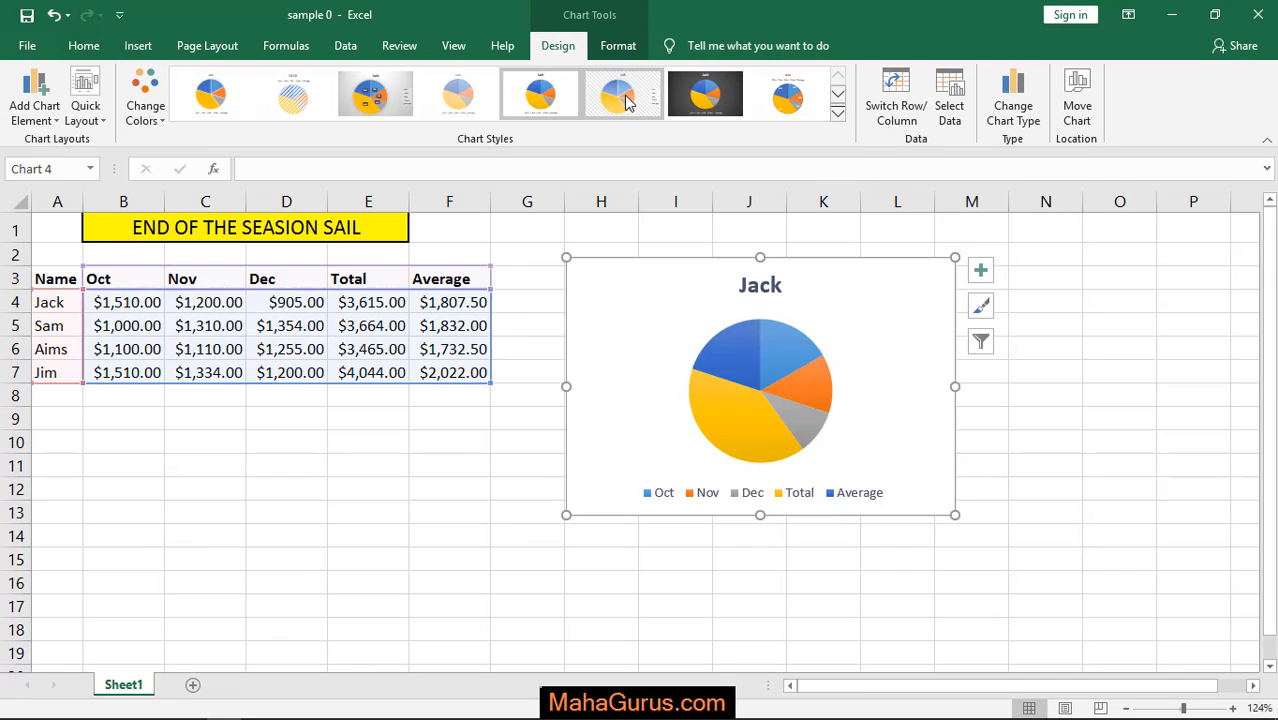
Apply the striped-background chart style, then browse Quick Layout and Data Labels placement options
left_click(705, 93)
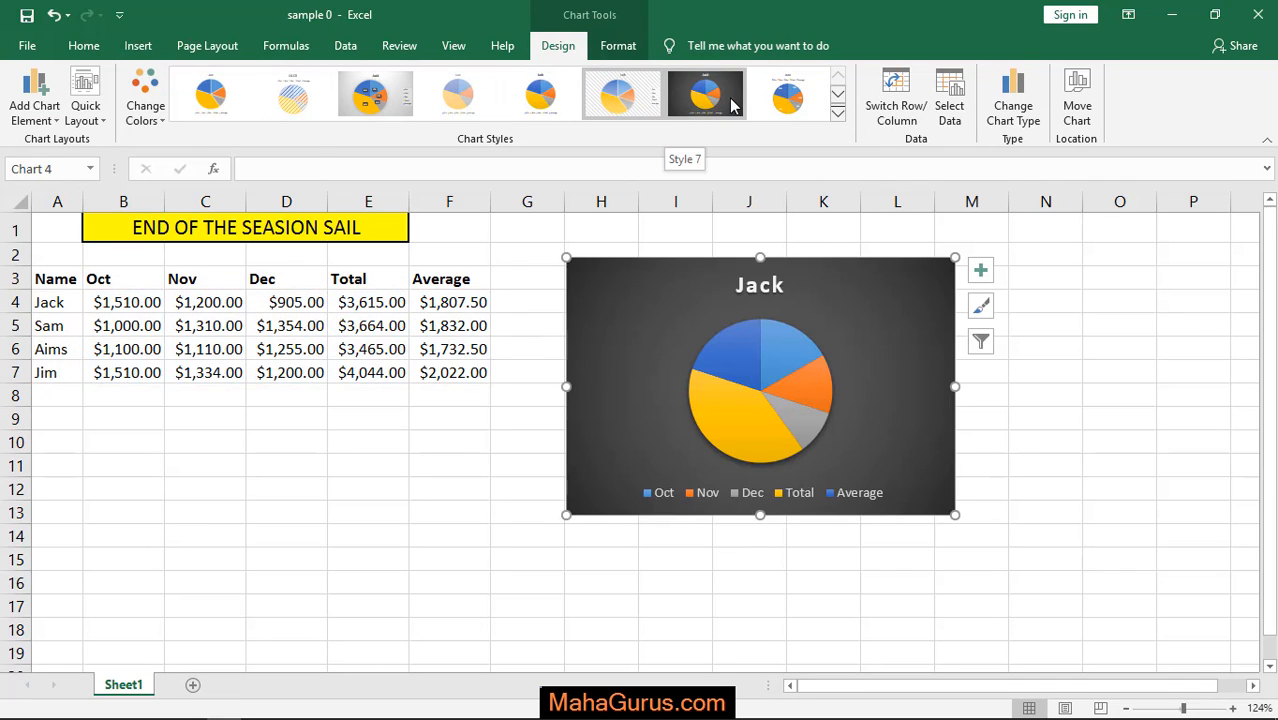
left_click(85, 95)
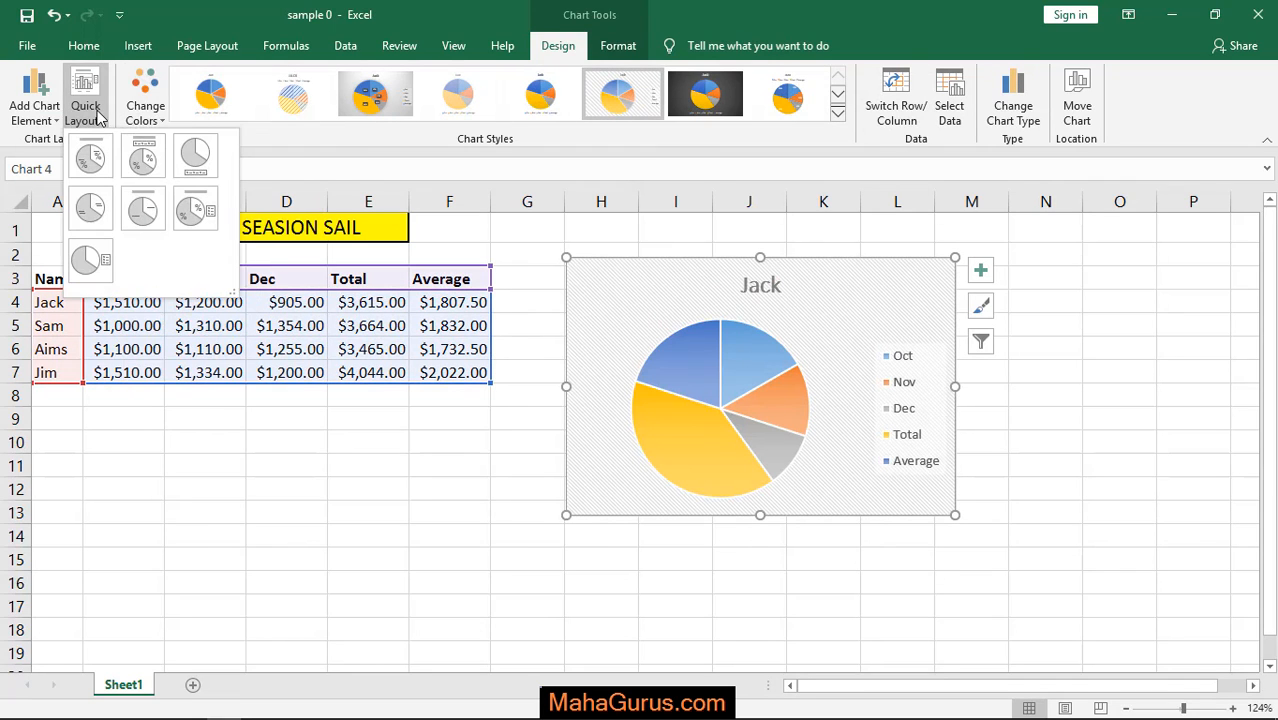
left_click(34, 95)
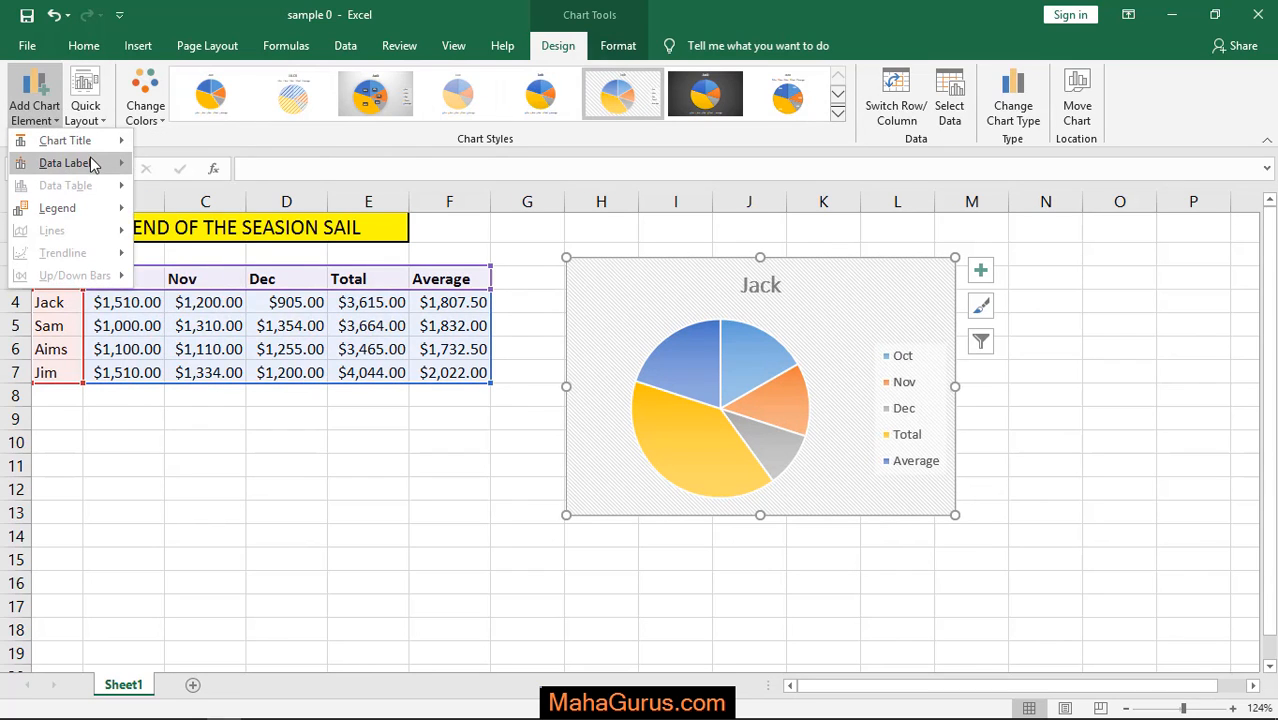
left_click(64, 162)
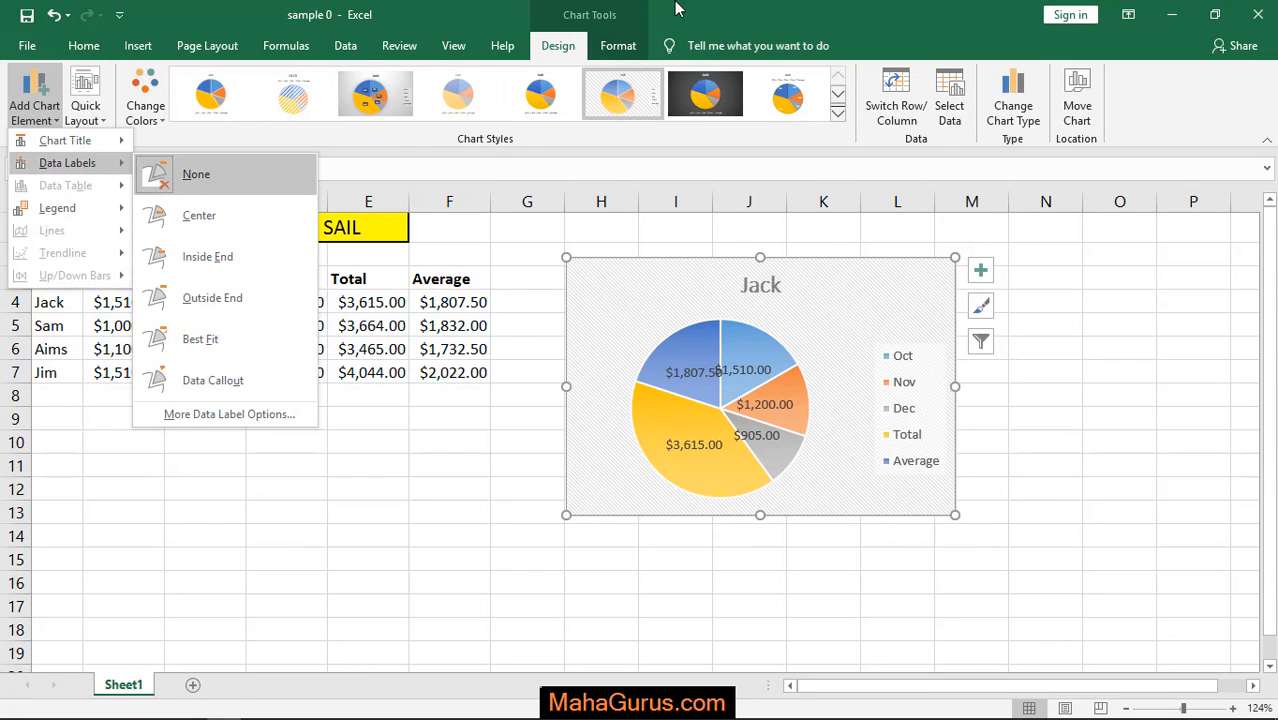
left_click(196, 174)
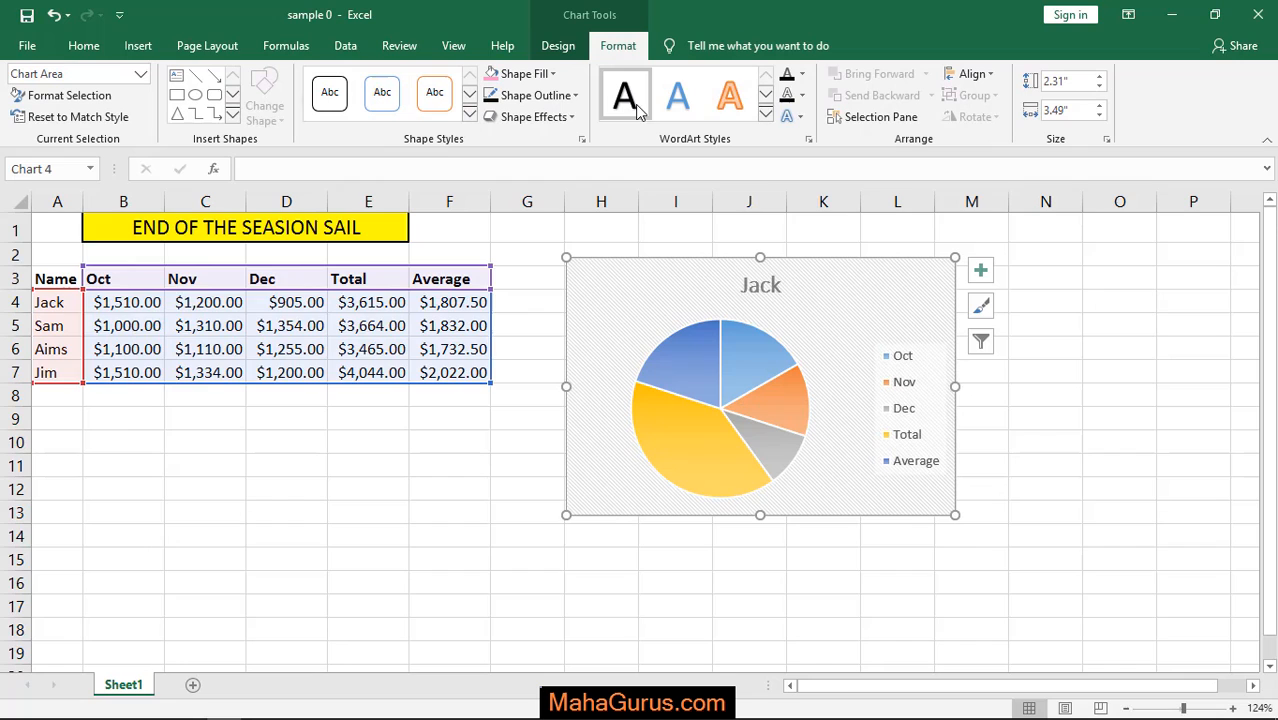
mouse_move(545, 107)
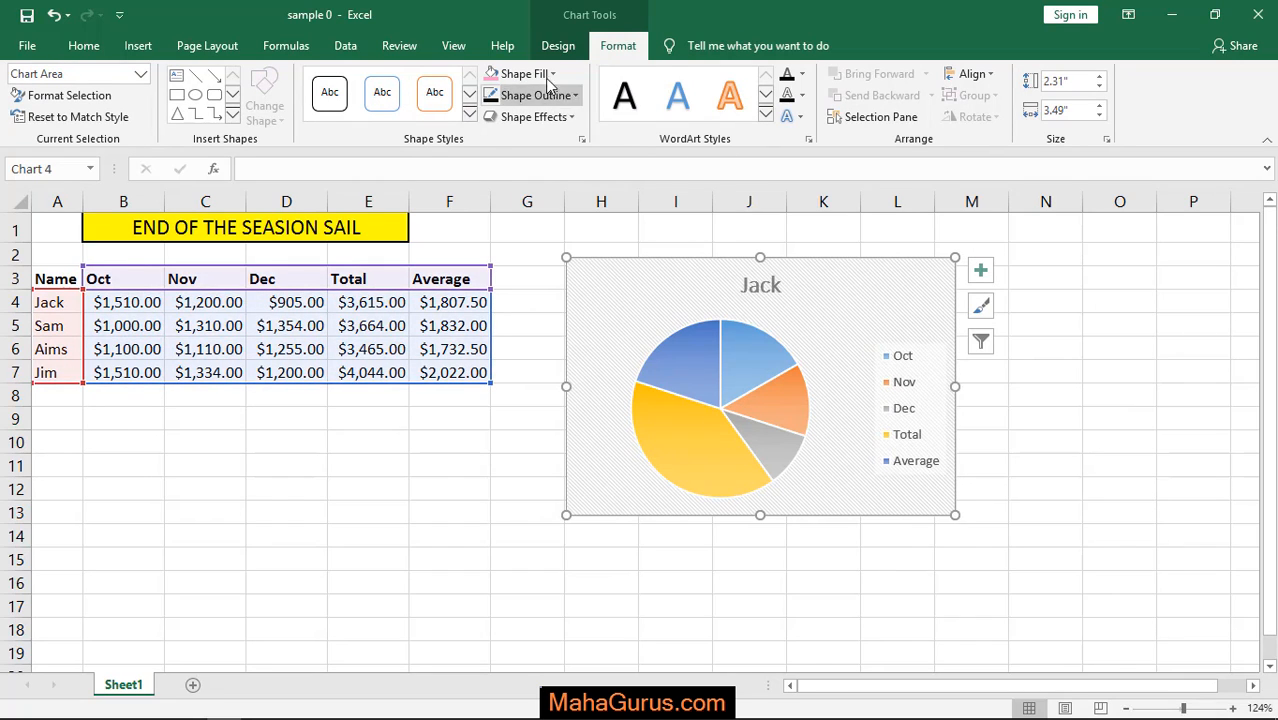
Apply a gray Shape Fill to the Jack chart's background
left_click(528, 73)
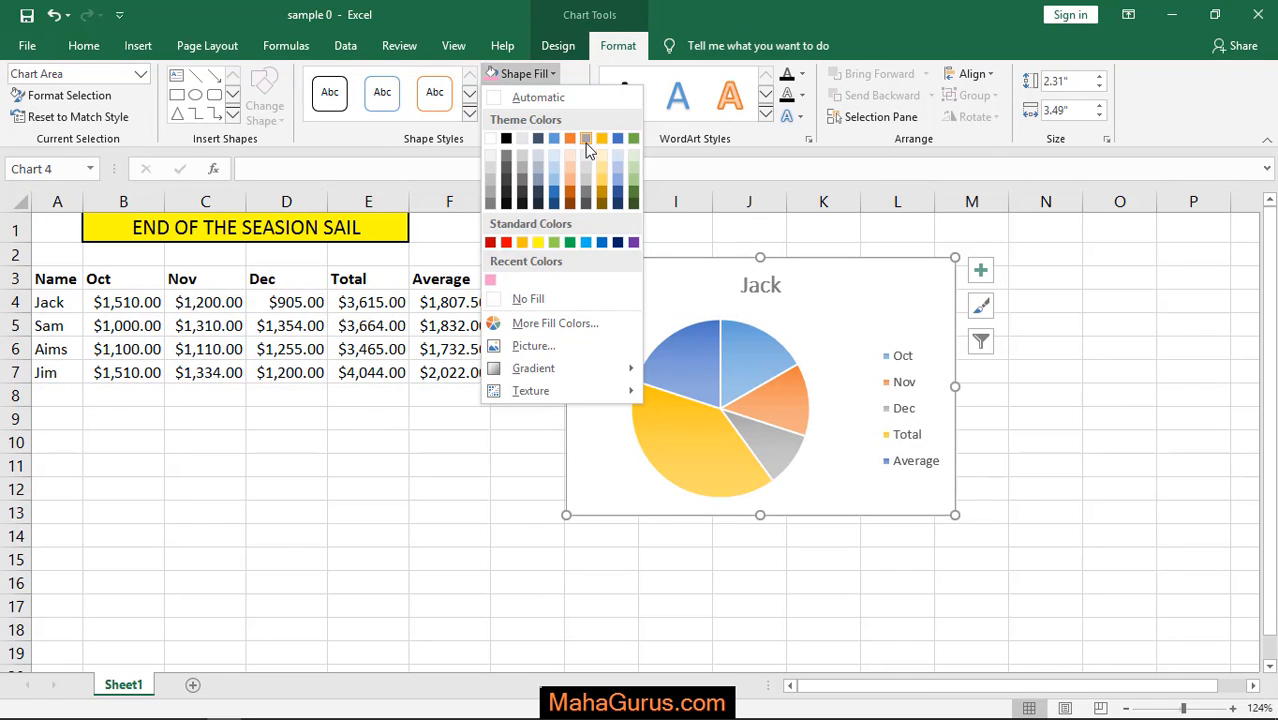
left_click(530, 95)
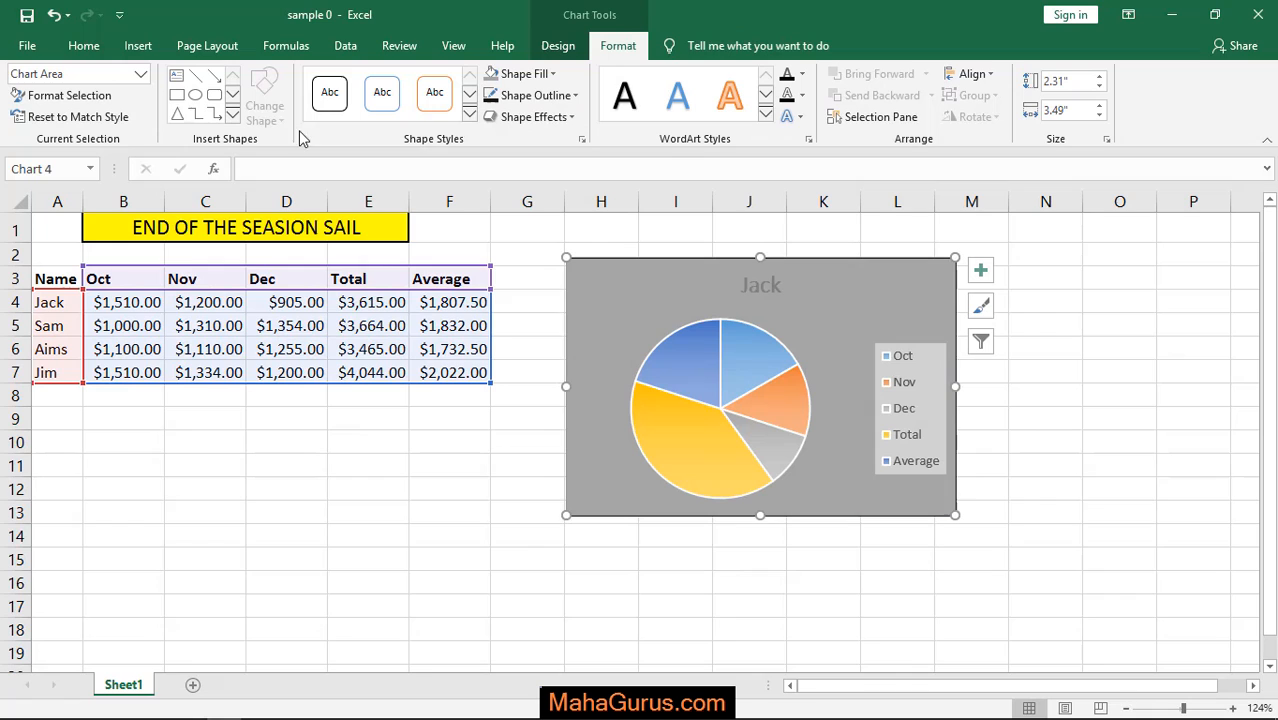
left_click(434, 93)
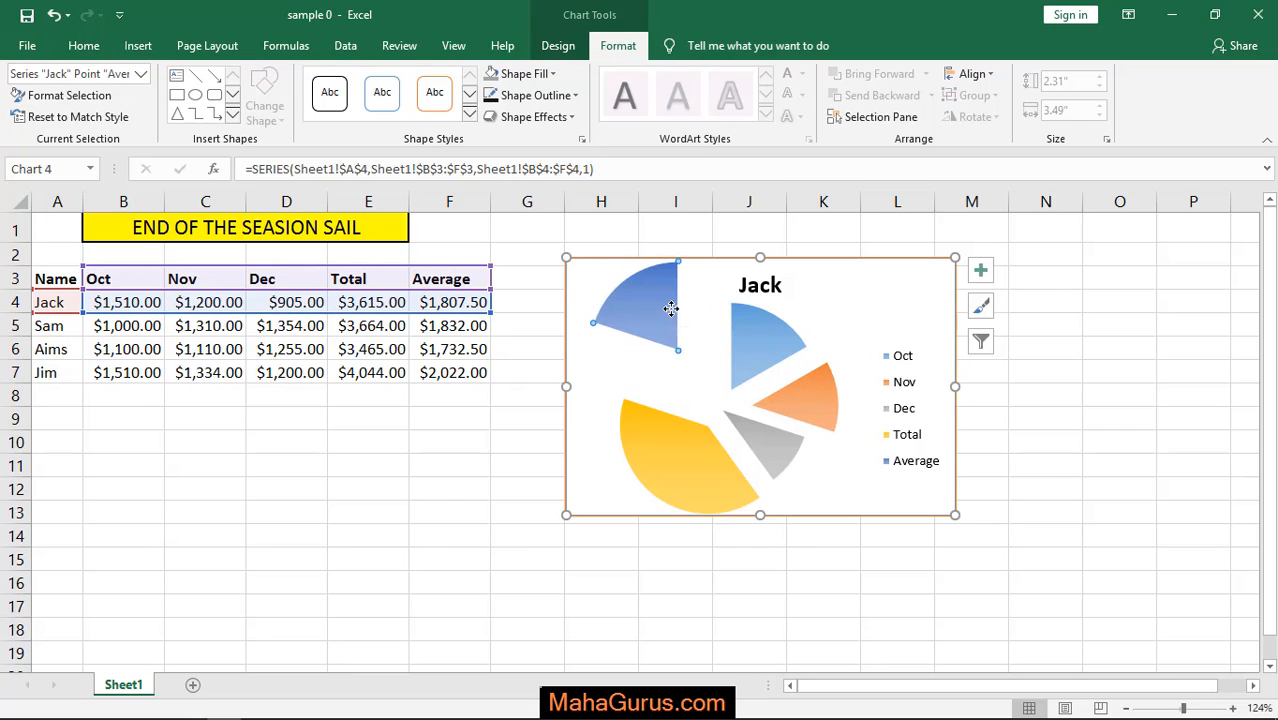
mouse_move(697, 447)
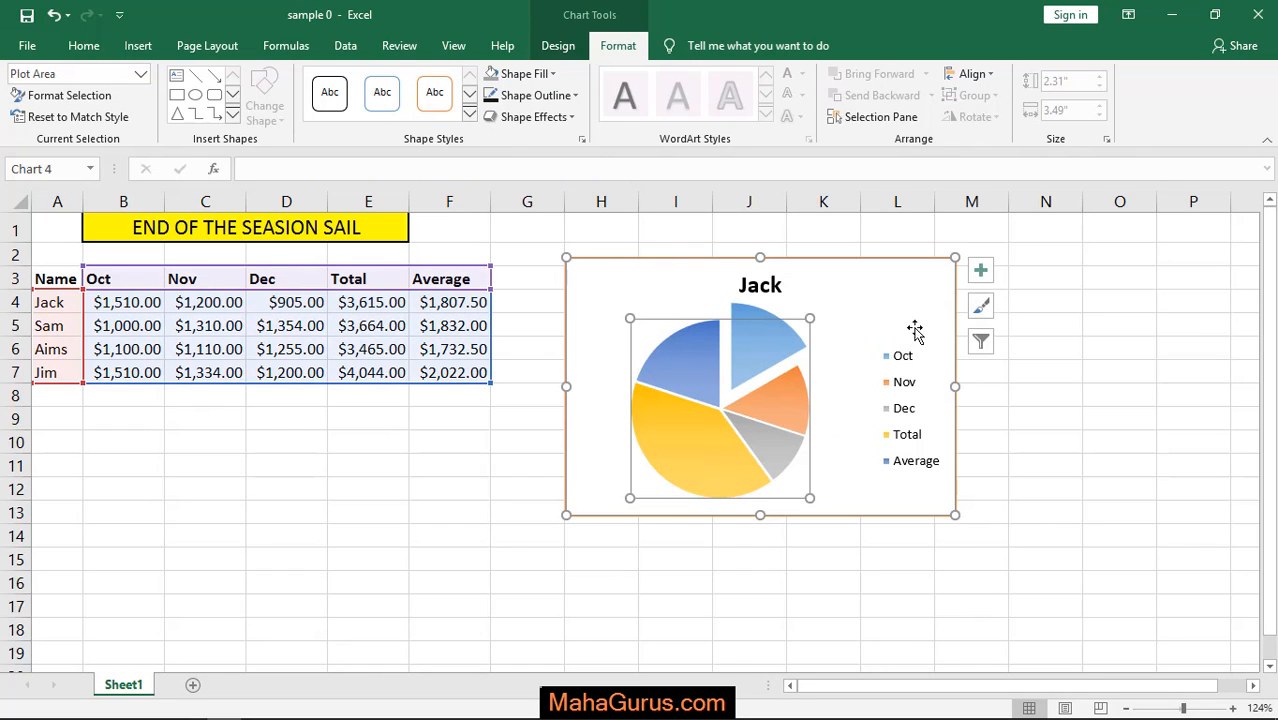
Select the whole chart area instead of the plot area
left_click(558, 45)
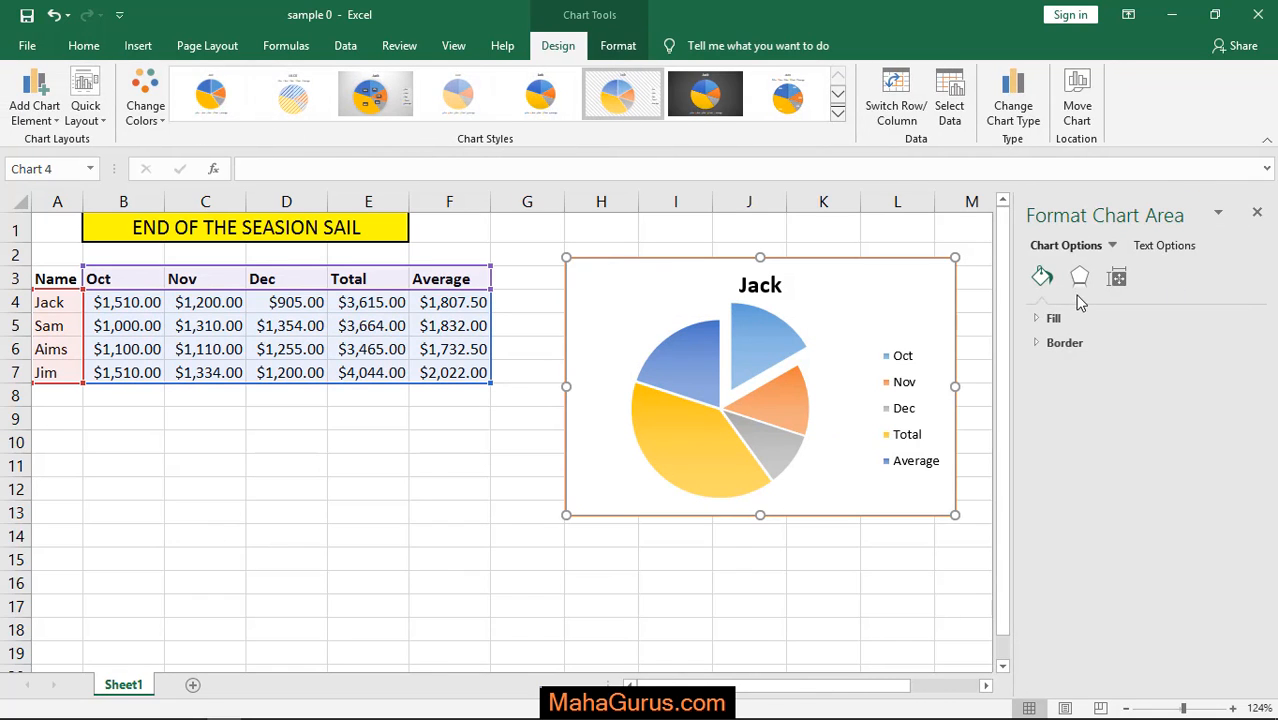
left_click(1117, 277)
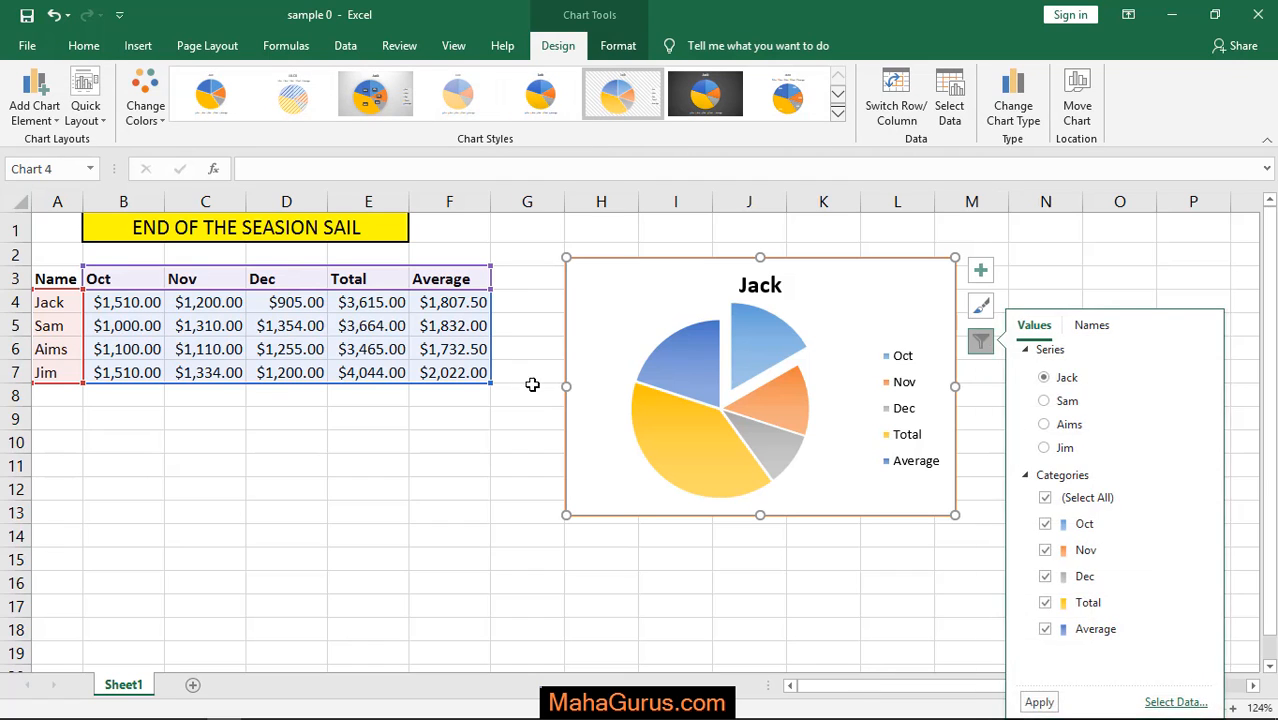
left_click(527, 394)
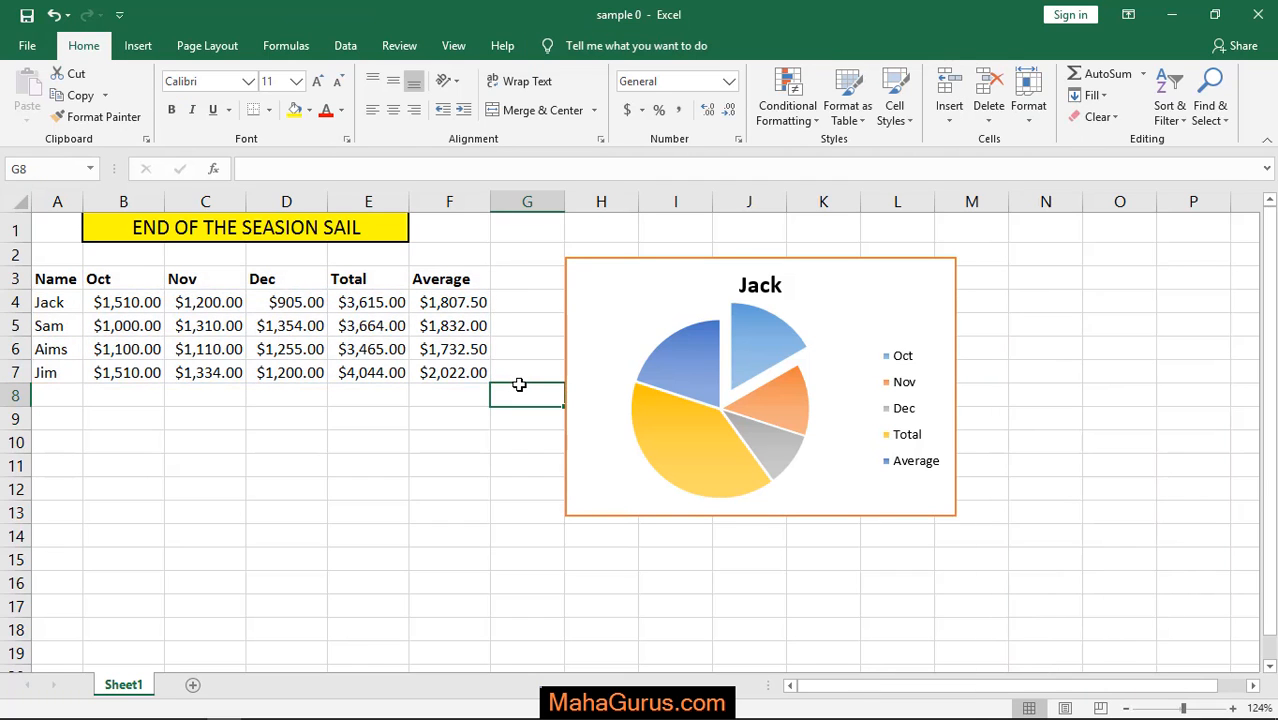